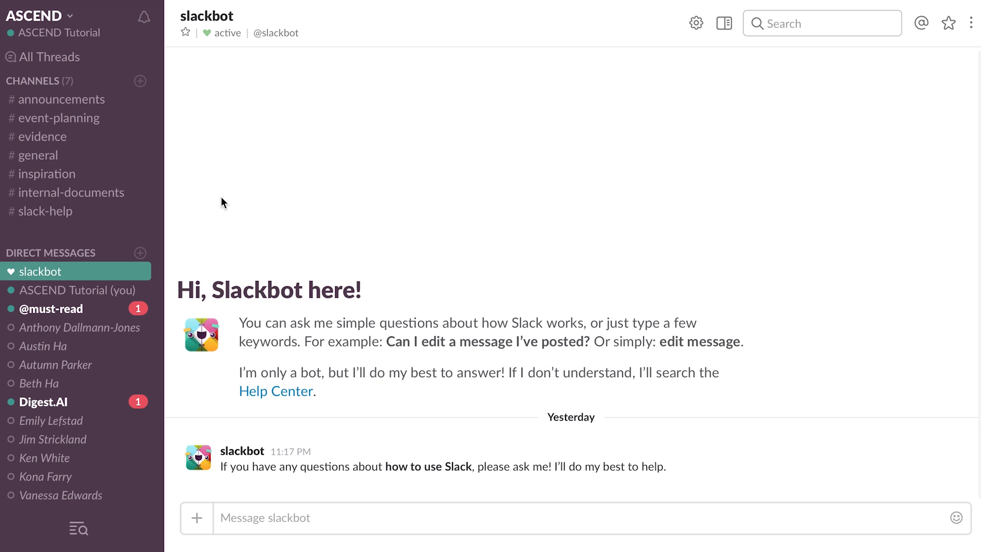
scroll(down, 3)
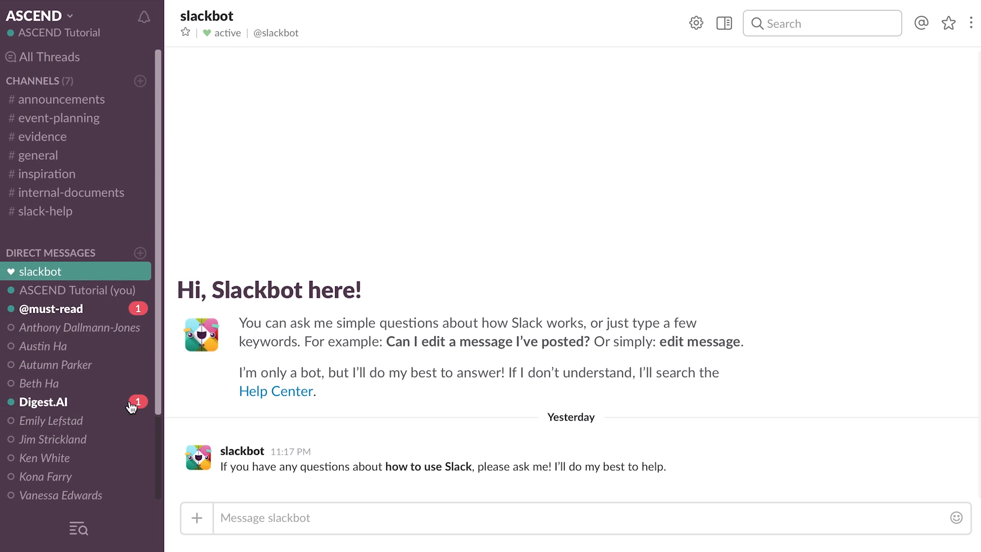
mouse_move(75, 370)
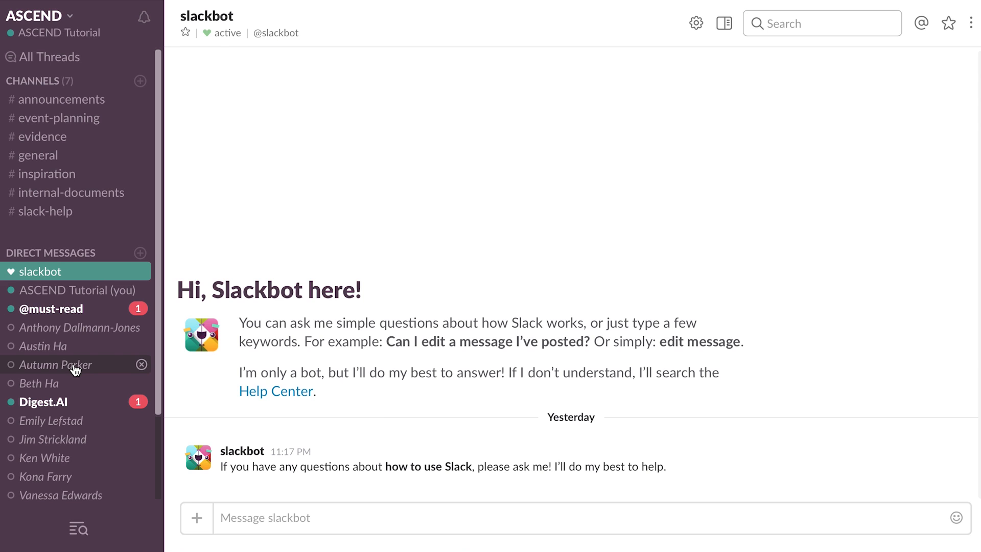
click(55, 364)
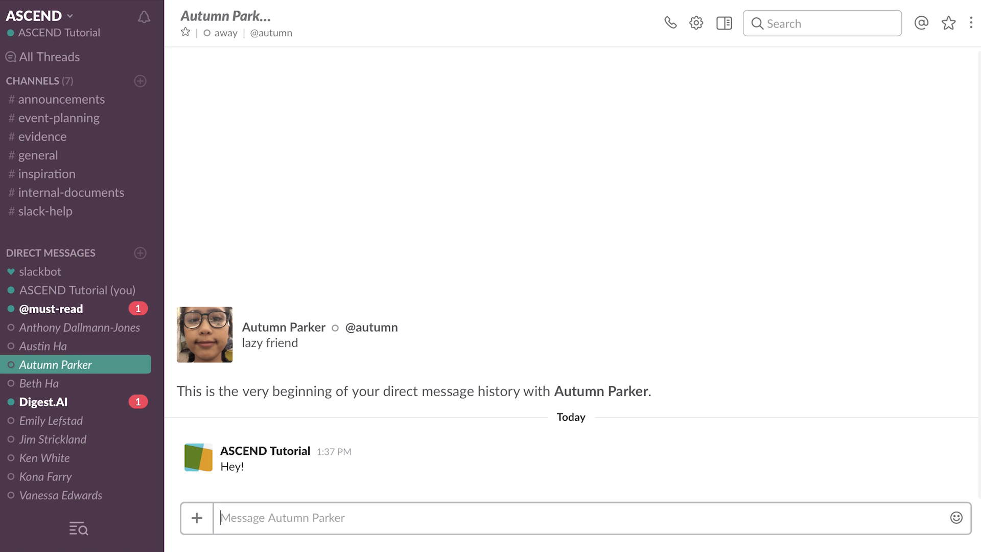
mouse_move(141, 252)
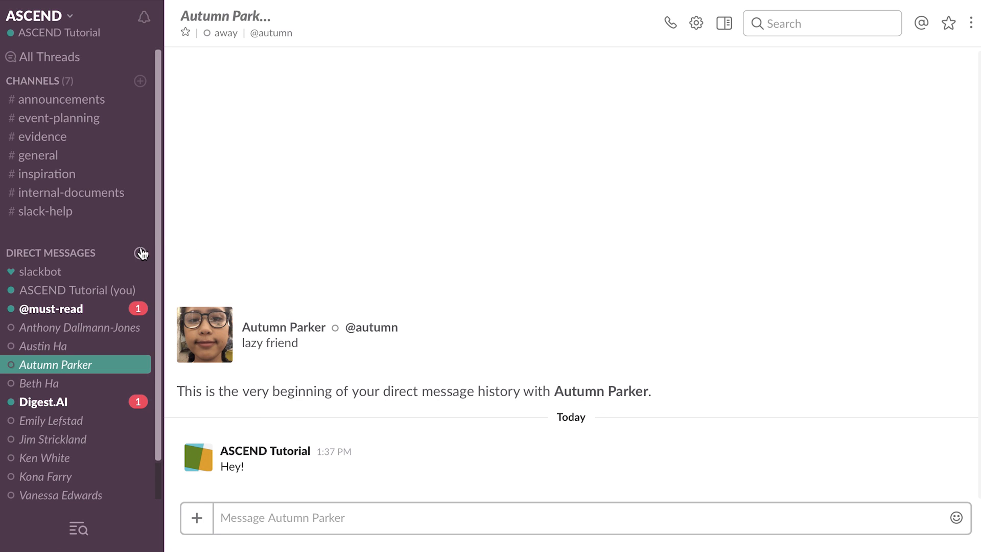
mouse_move(194, 305)
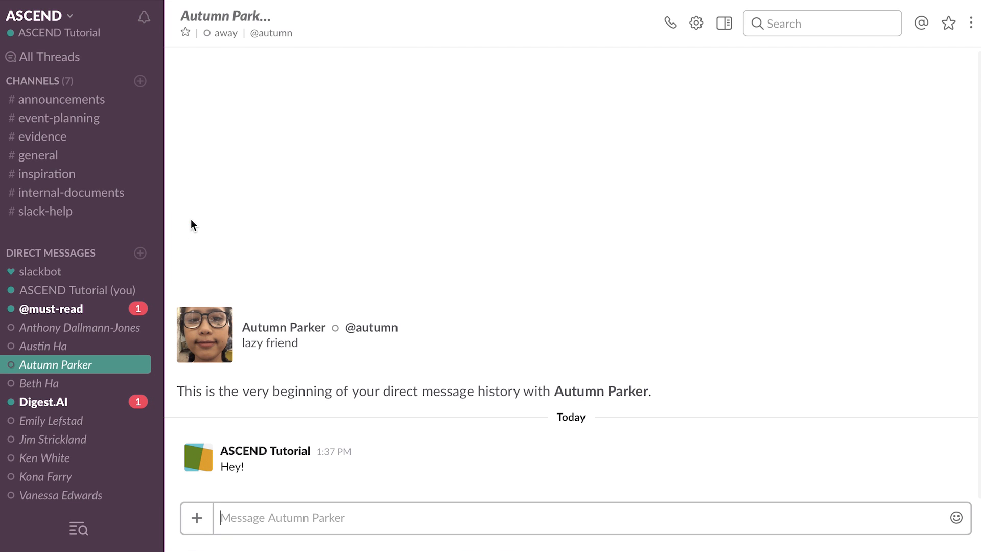
click(140, 253)
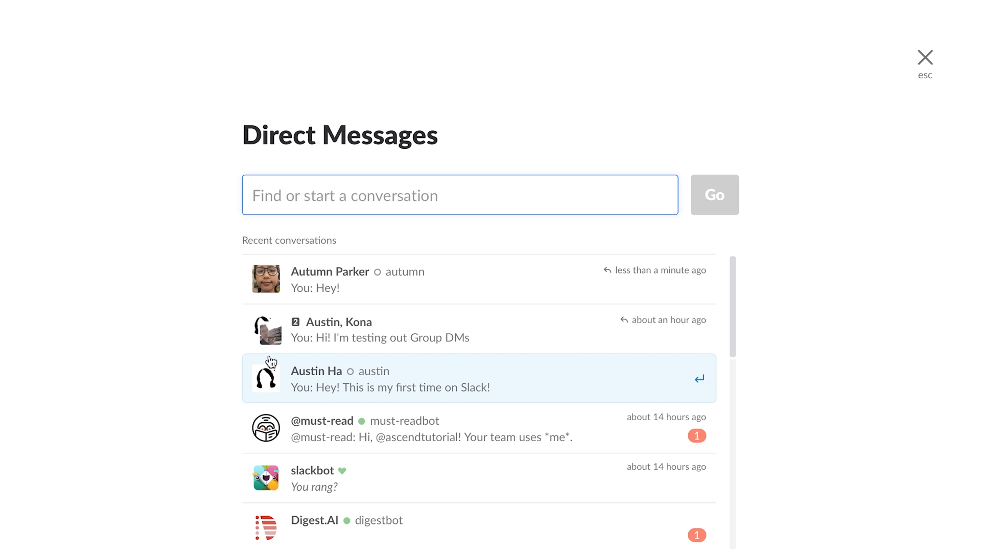
text(kona)
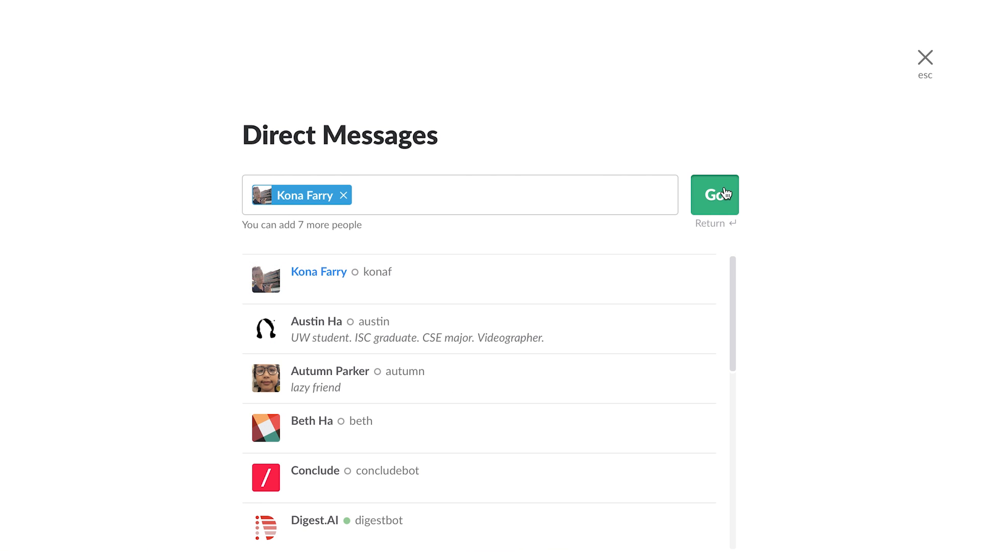
click(714, 194)
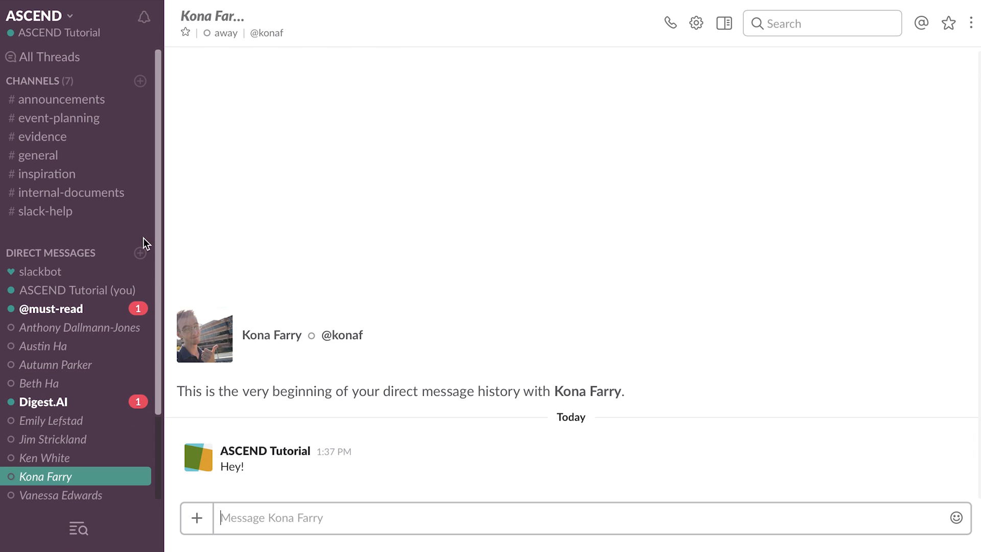
click(141, 253)
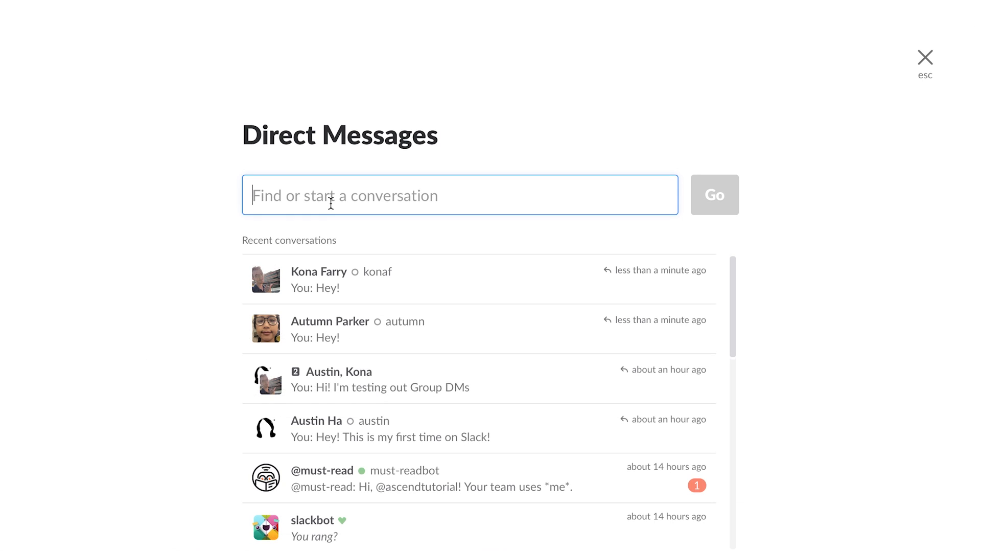
text(autumn Parker)
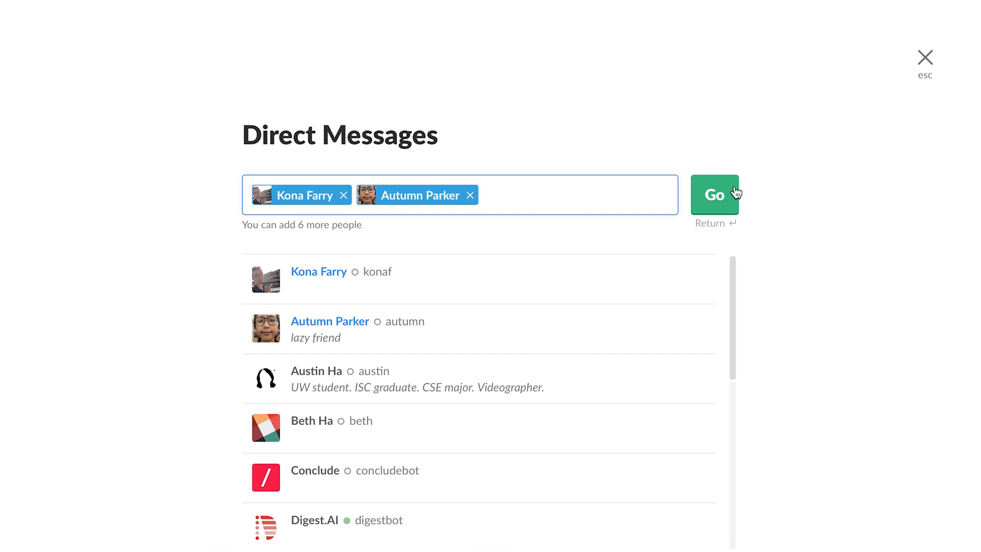
click(714, 194)
text(Hey to)
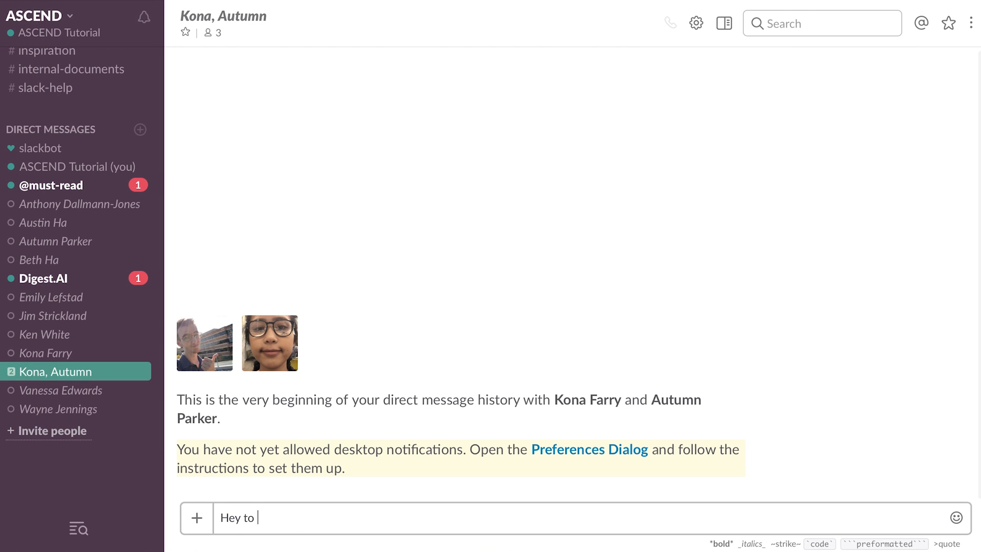
Draft the message 'Hey to both of you!' in the group conversation box.
text(both of)
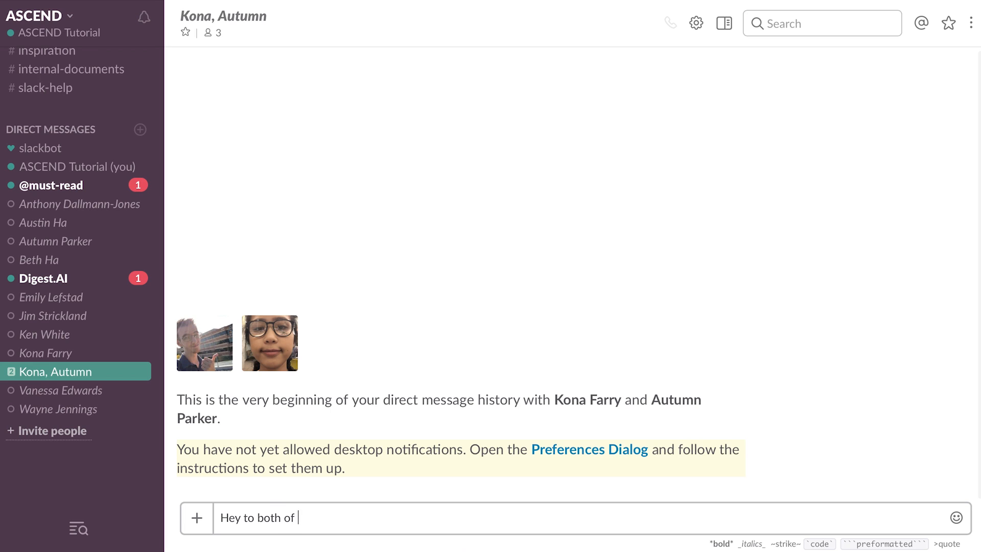
text(you!)
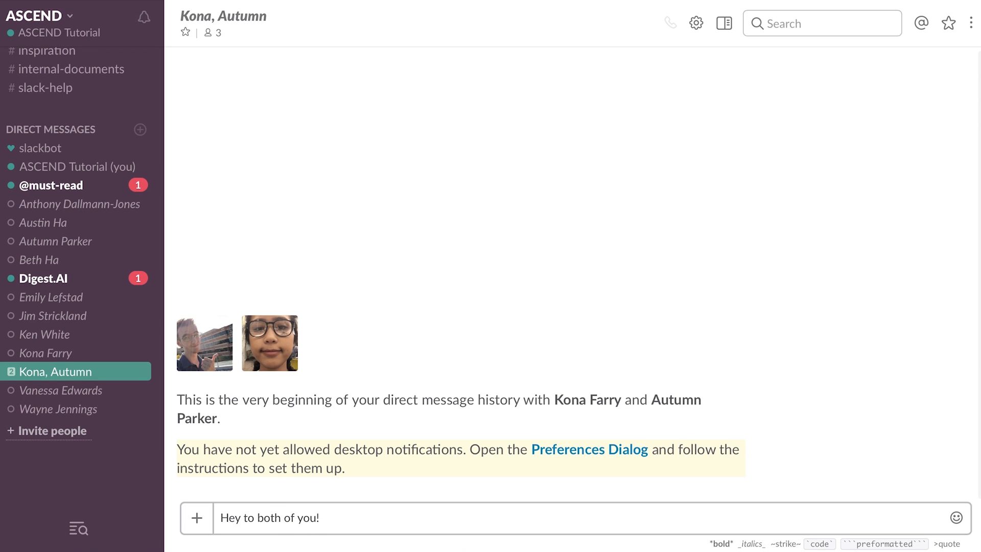
click(307, 517)
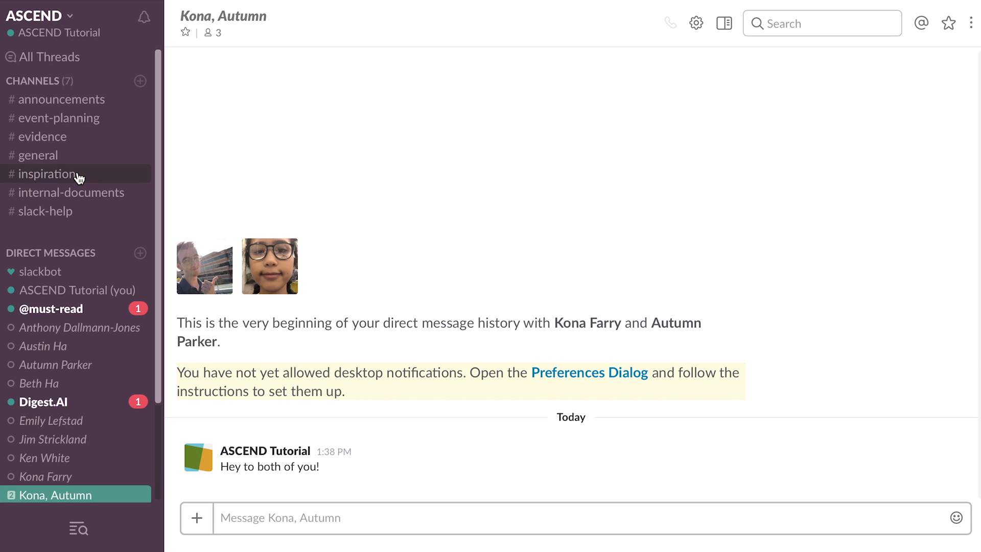
Send 'Hey to both of you!' in the Kona and Autumn group conversation.
click(282, 517)
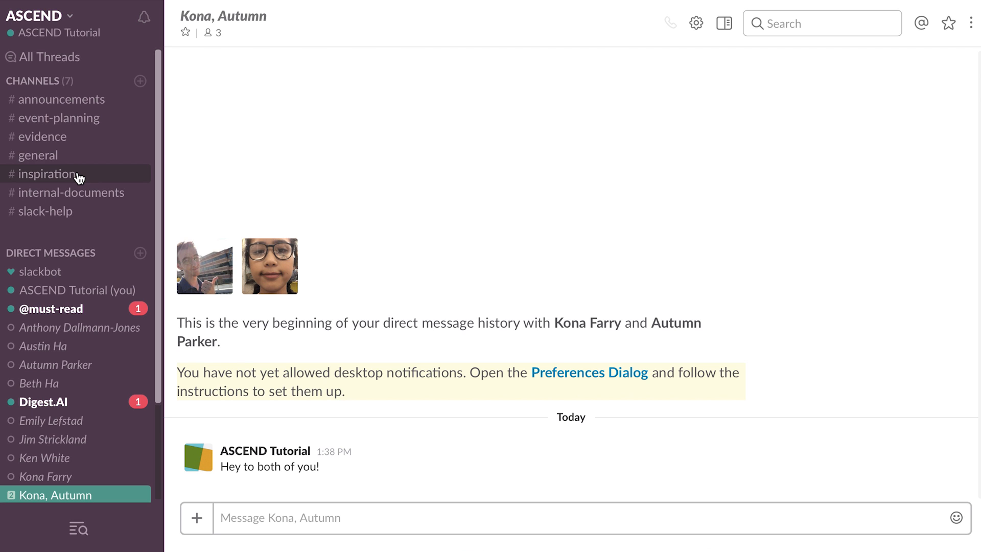
Open the #inspiration channel and scroll through its messages.
click(49, 174)
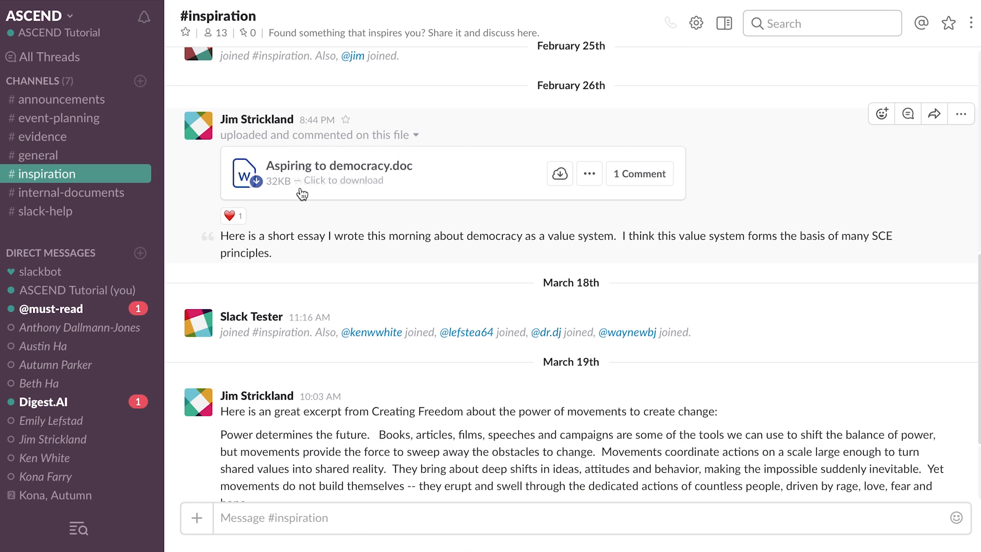
scroll(down, 3)
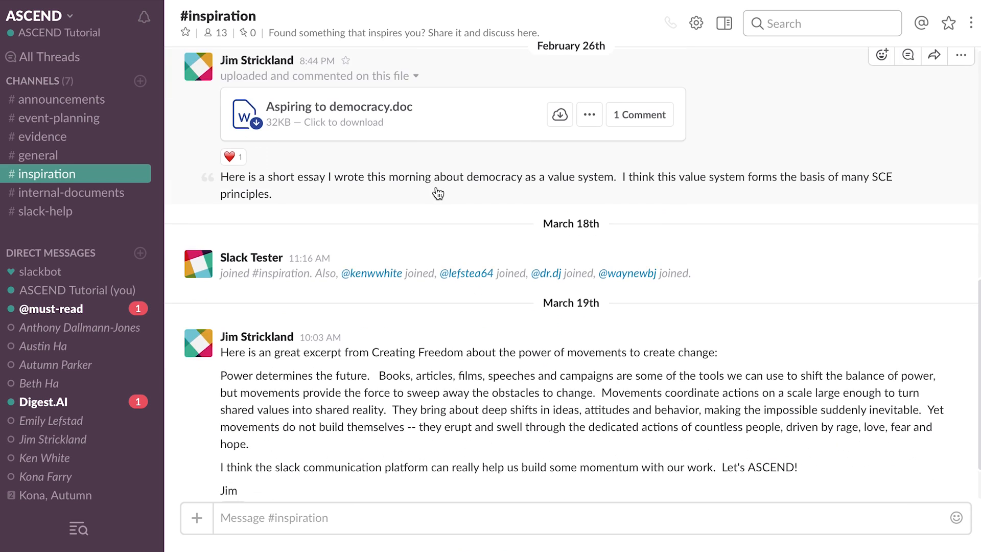
scroll(down, 3)
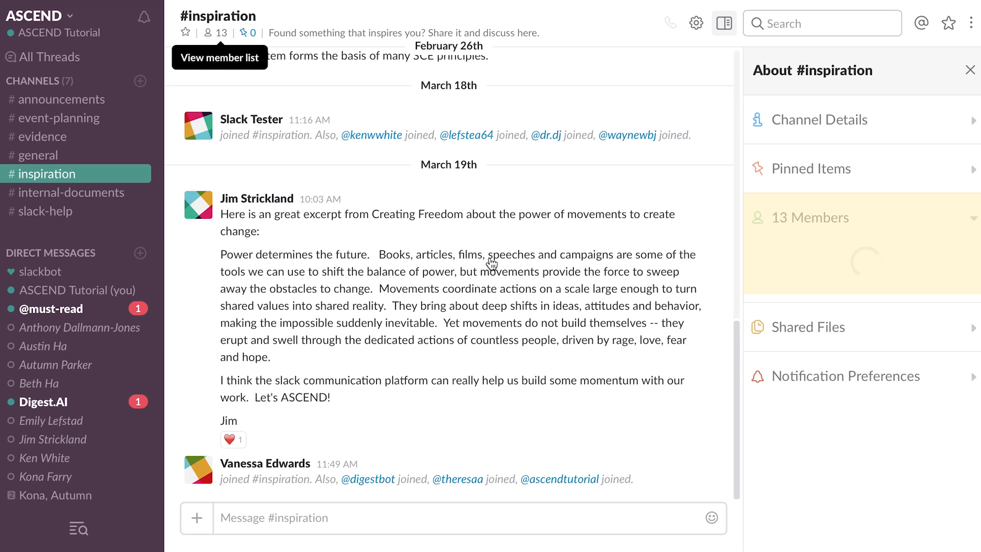
Close the About #inspiration sidebar after viewing its 13 members.
click(811, 217)
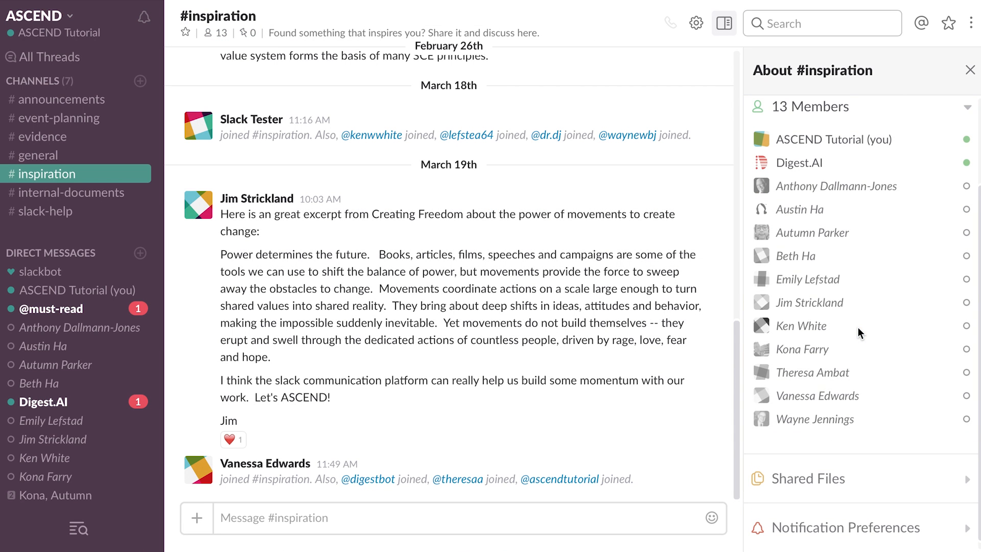
mouse_move(907, 160)
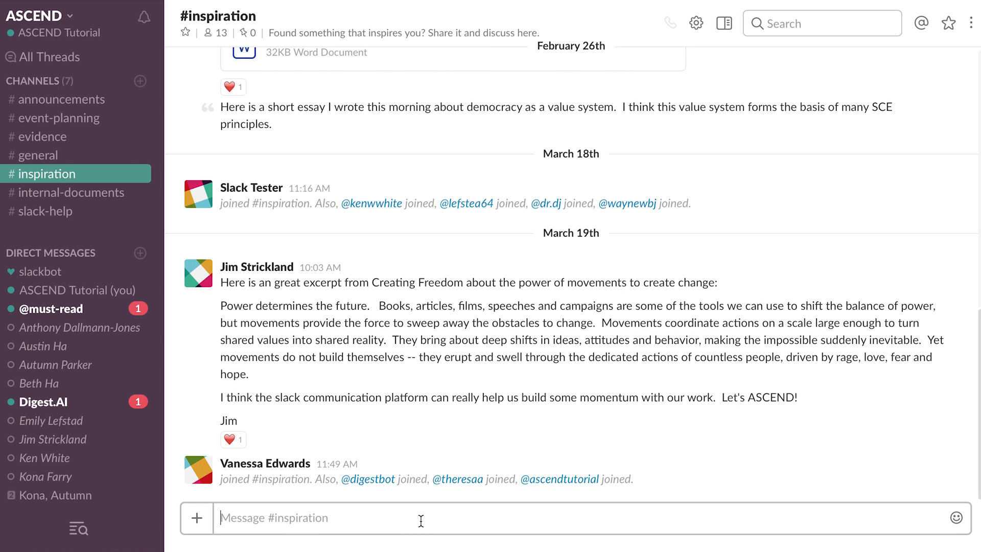
Write a message sharing a cool inspirational video at youtube.com/thisisafakevideo in #inspiration.
text(Hey! I found thi)
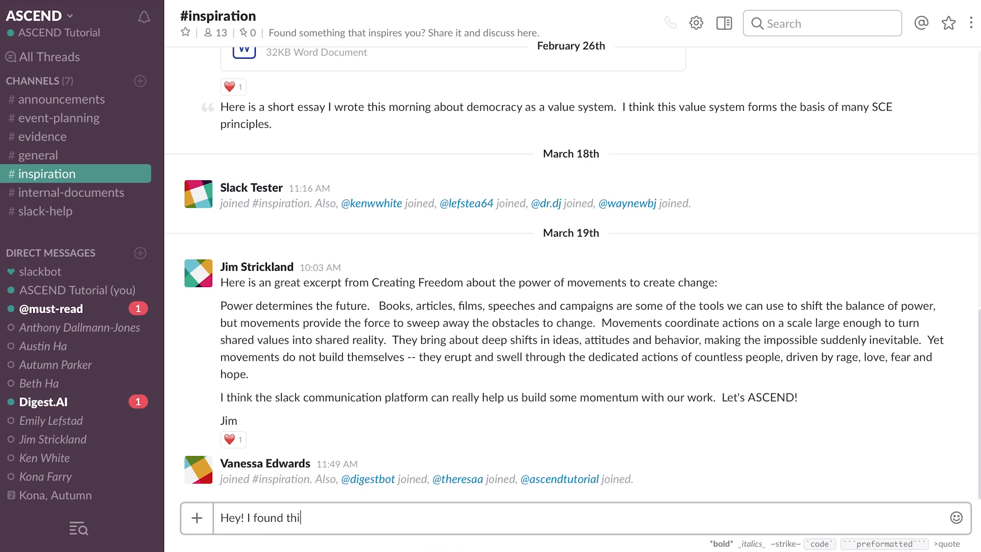
text(s cool inspira)
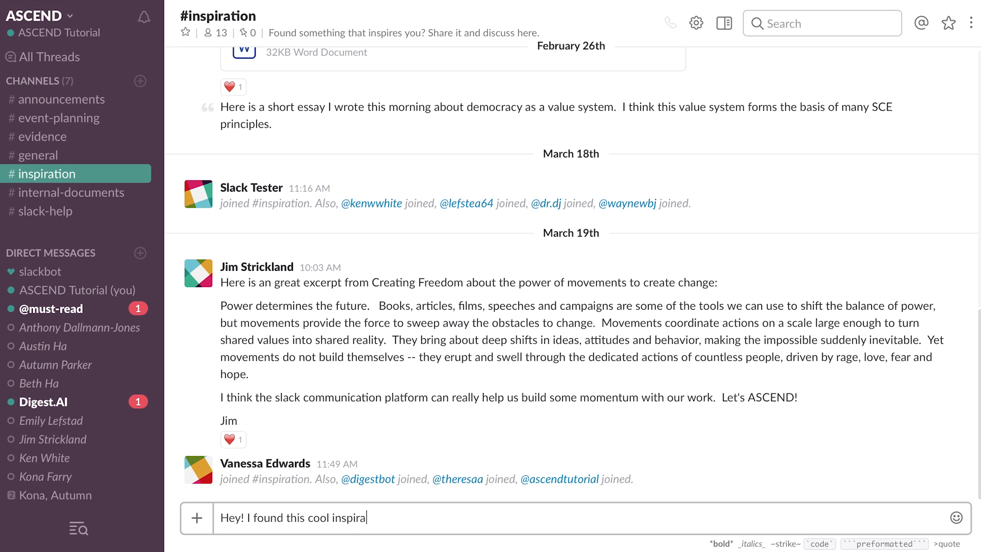
text(tional vide)
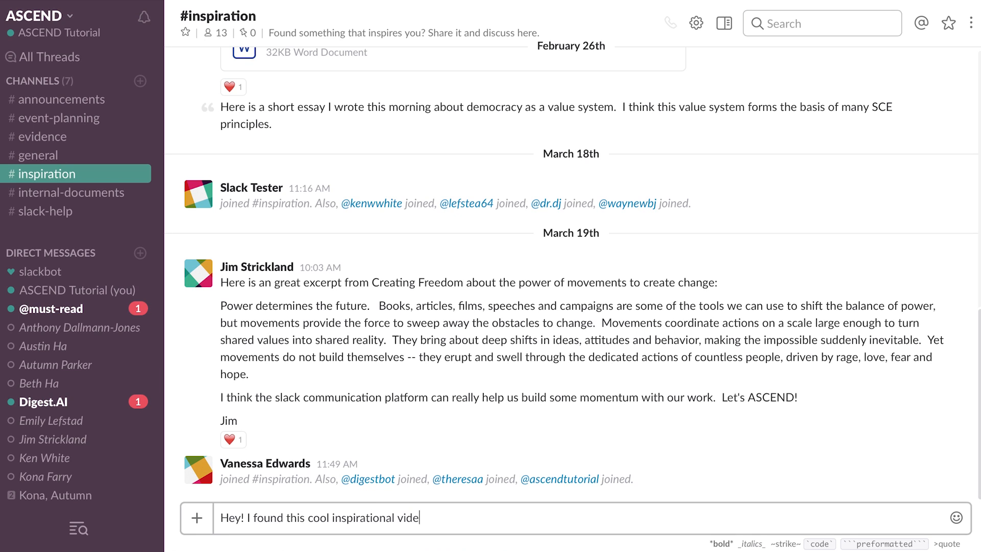
text(o:)
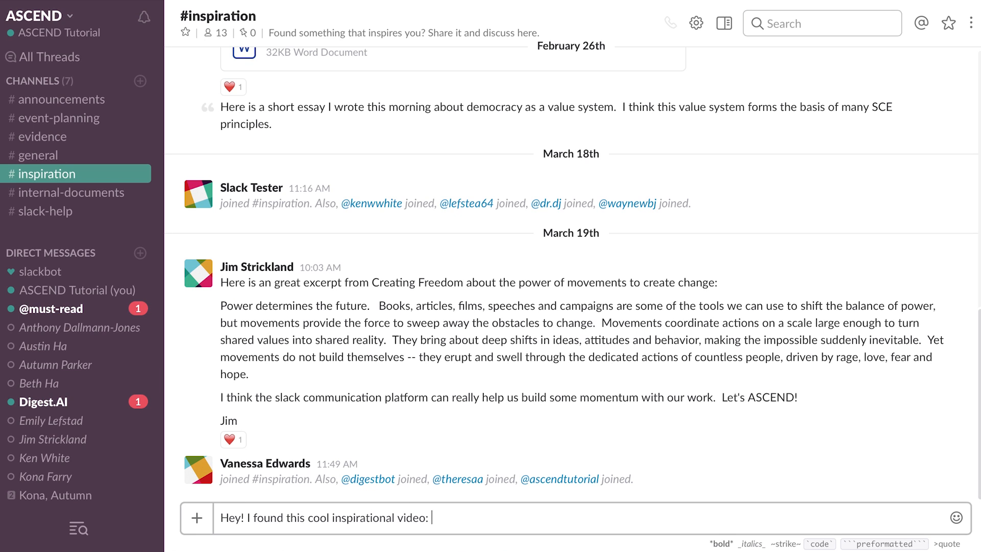
text(youtube.com/)
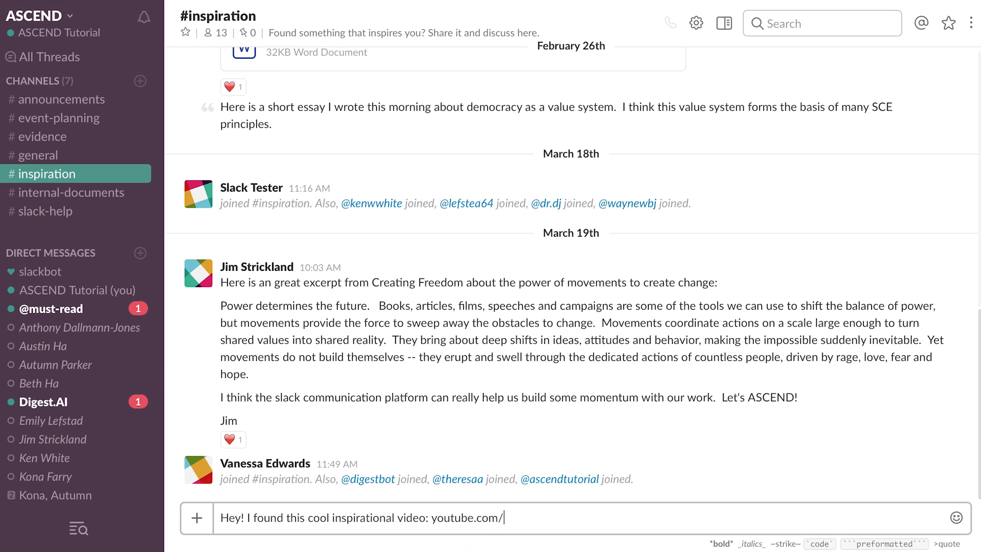
text(thisis)
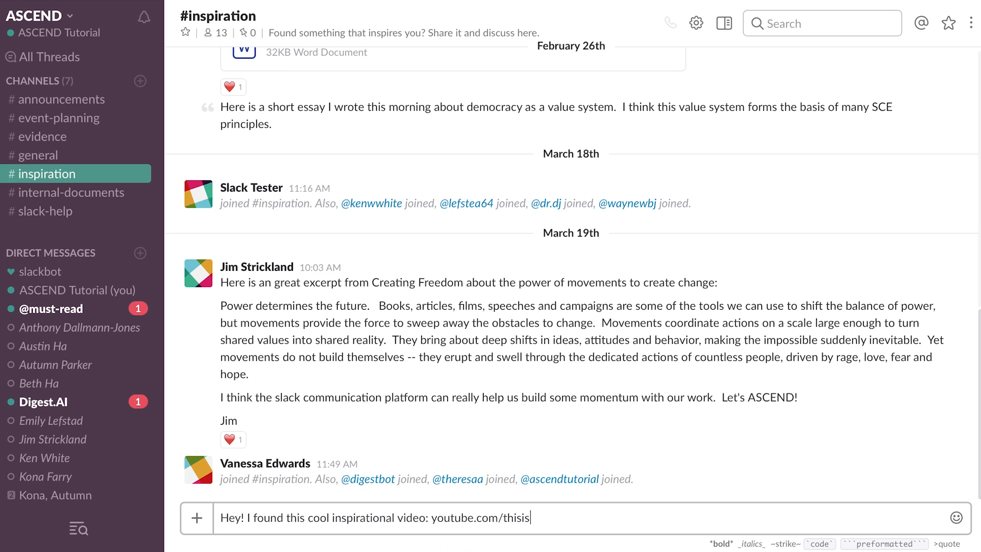
text(afake)
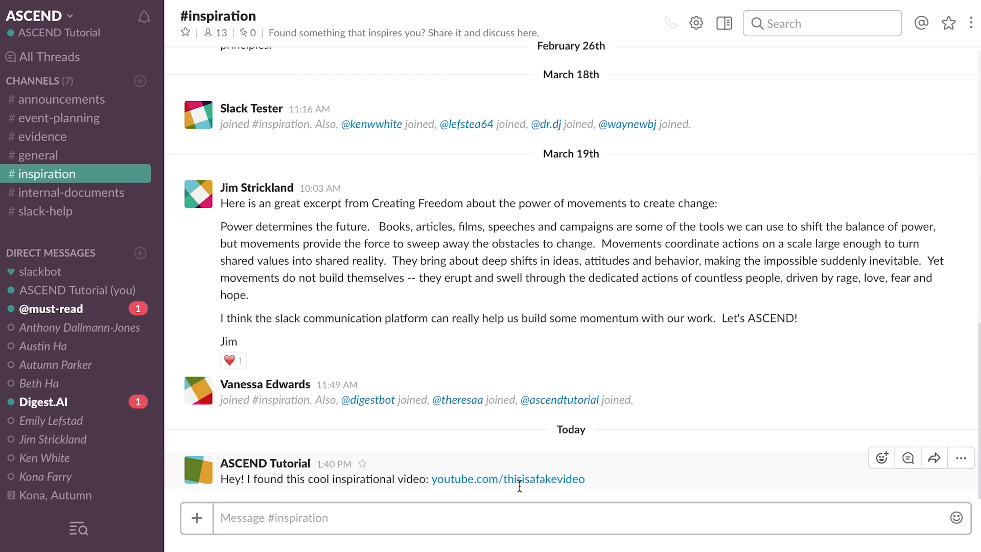
mouse_move(355, 473)
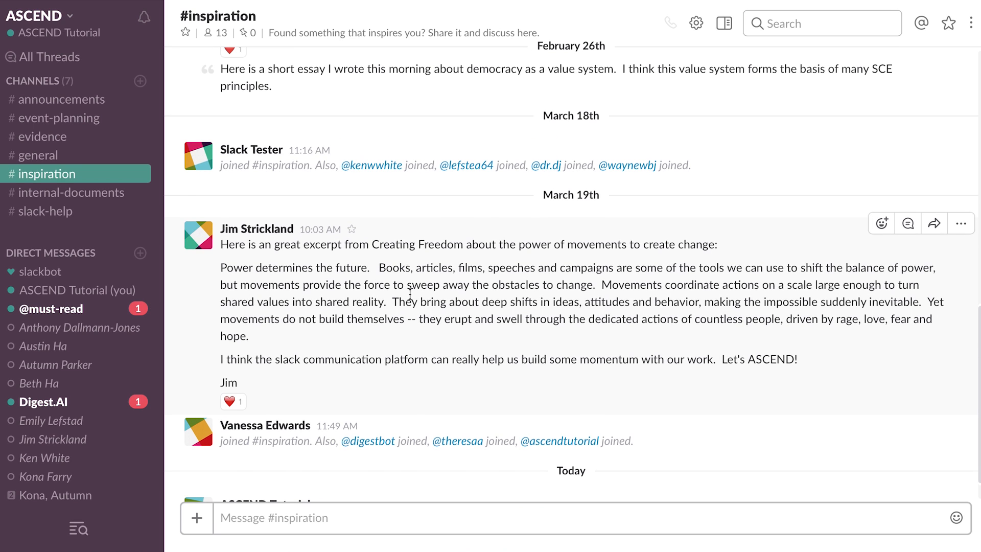
Enter 'tutorial' in the workspace search box.
click(821, 24)
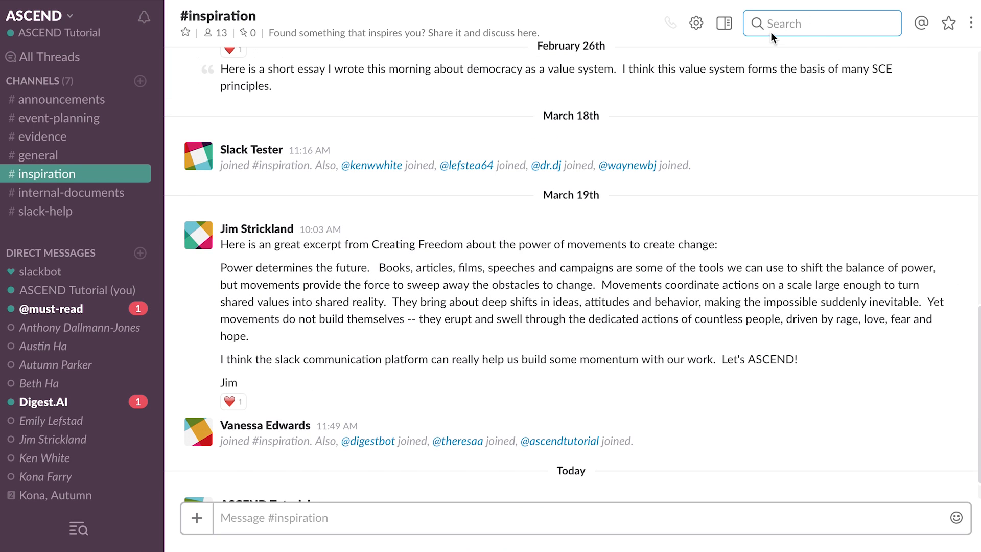
click(822, 24)
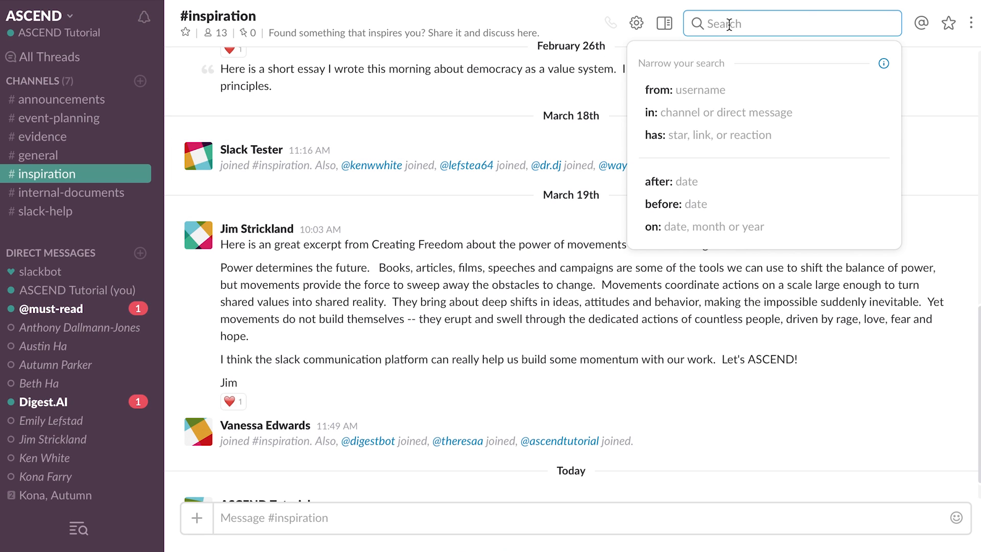
mouse_move(669, 113)
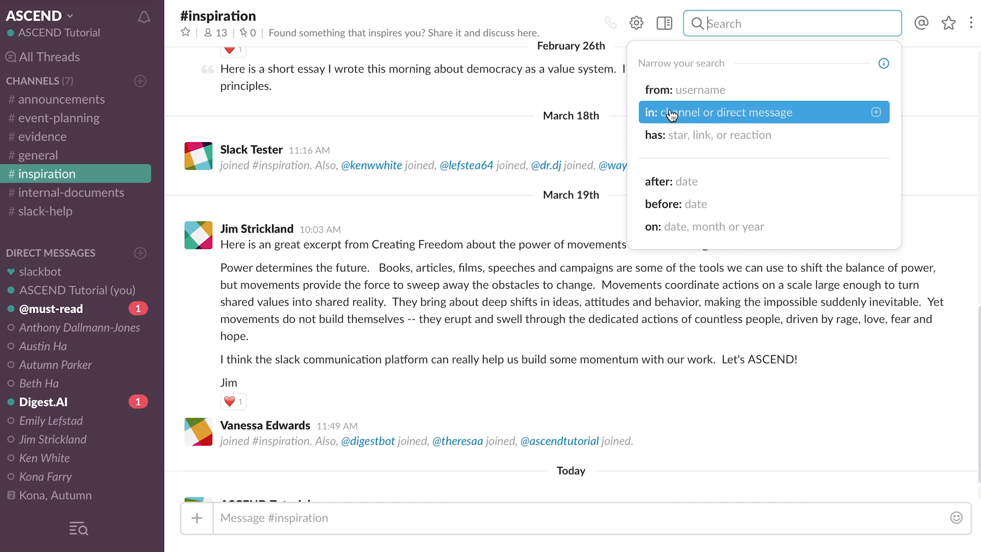
mouse_move(669, 245)
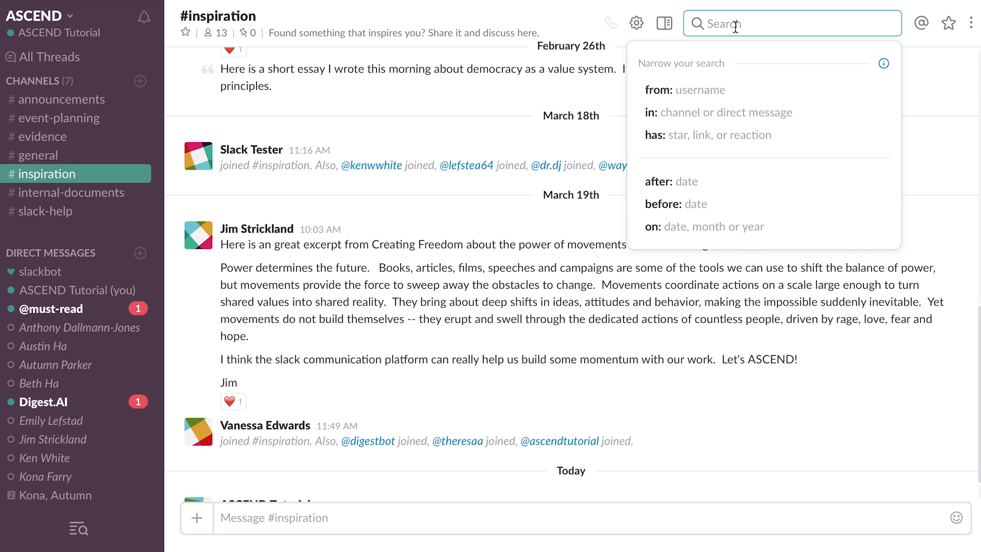
text(tutorial)
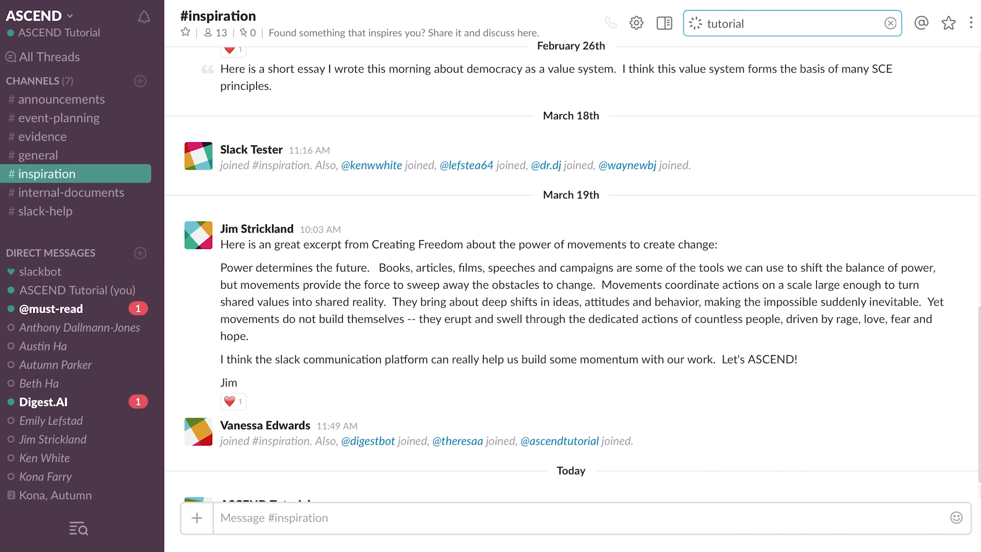
Run the tutorial search, preview the Slack Tutorial PDF from the results and close it.
key(Enter)
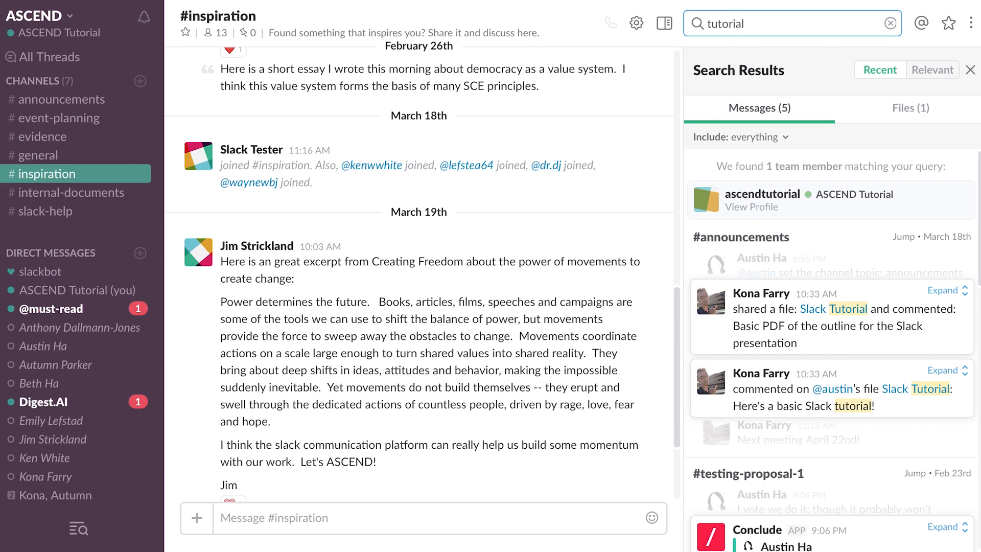
scroll(down, 3)
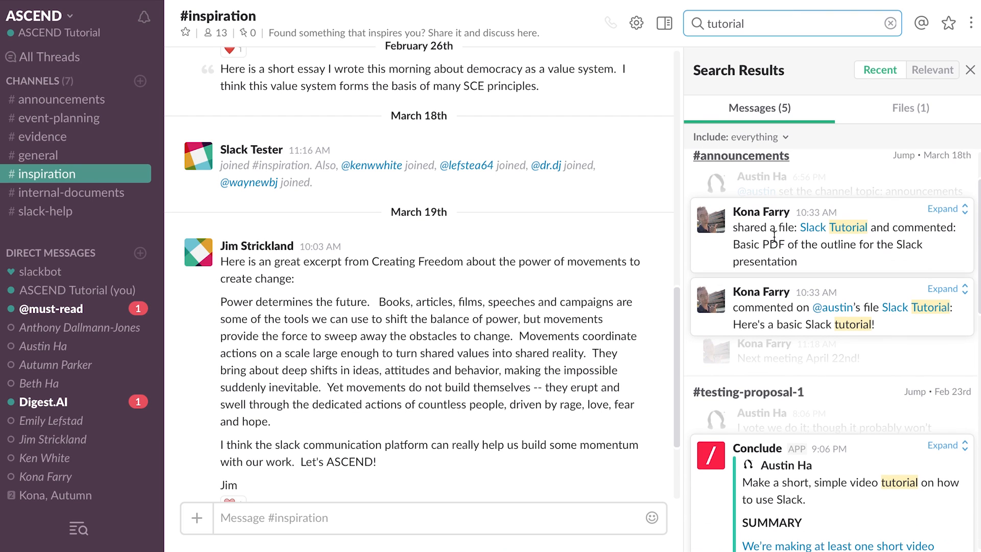
mouse_move(813, 236)
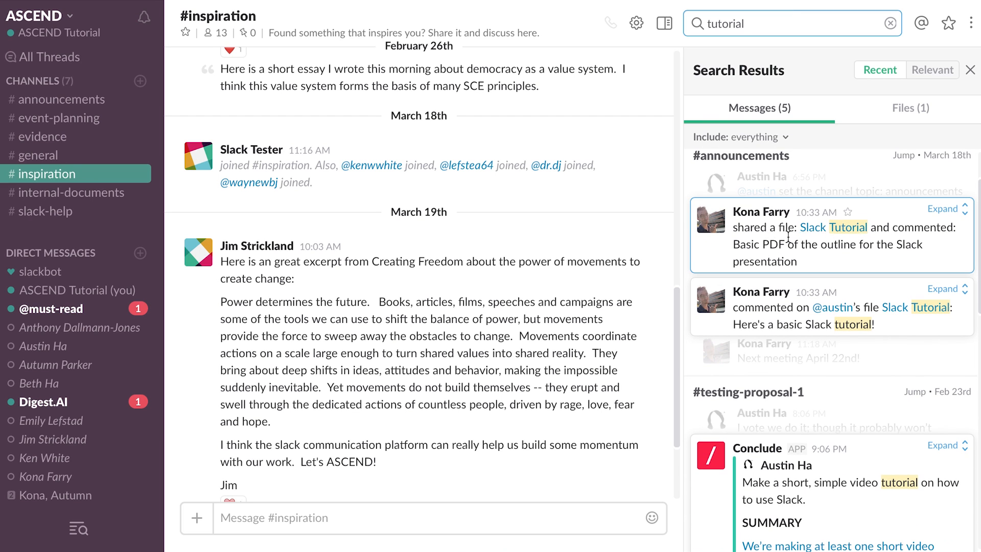
mouse_move(835, 227)
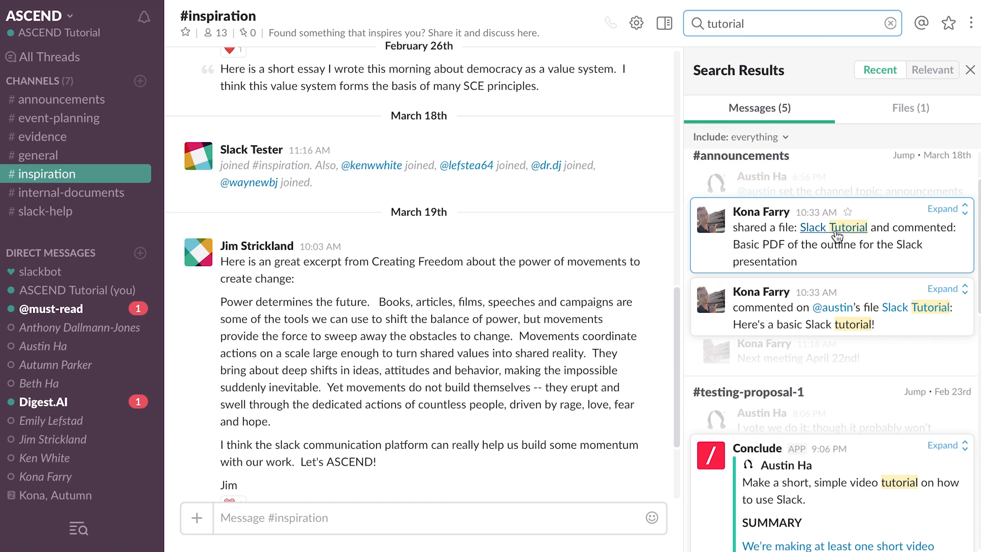
click(834, 227)
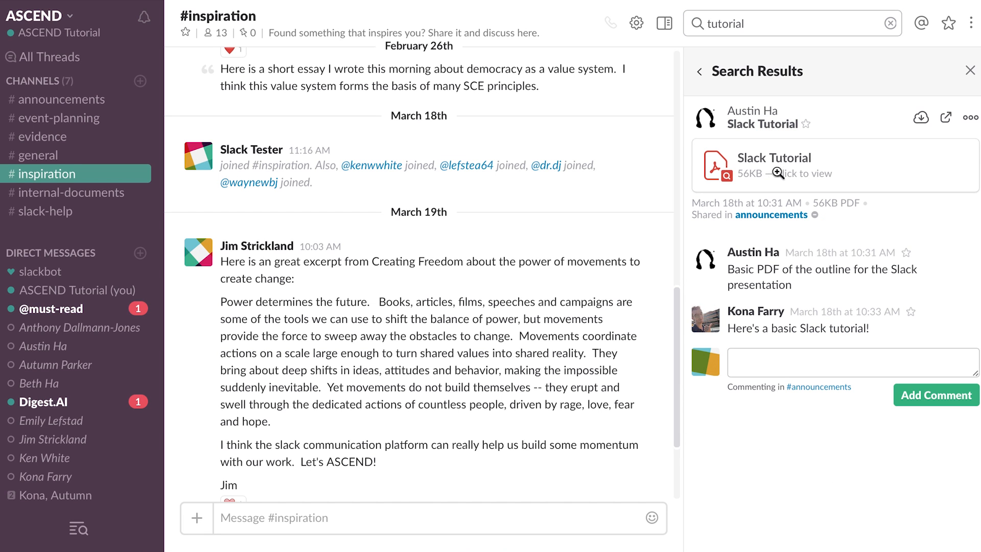
click(774, 166)
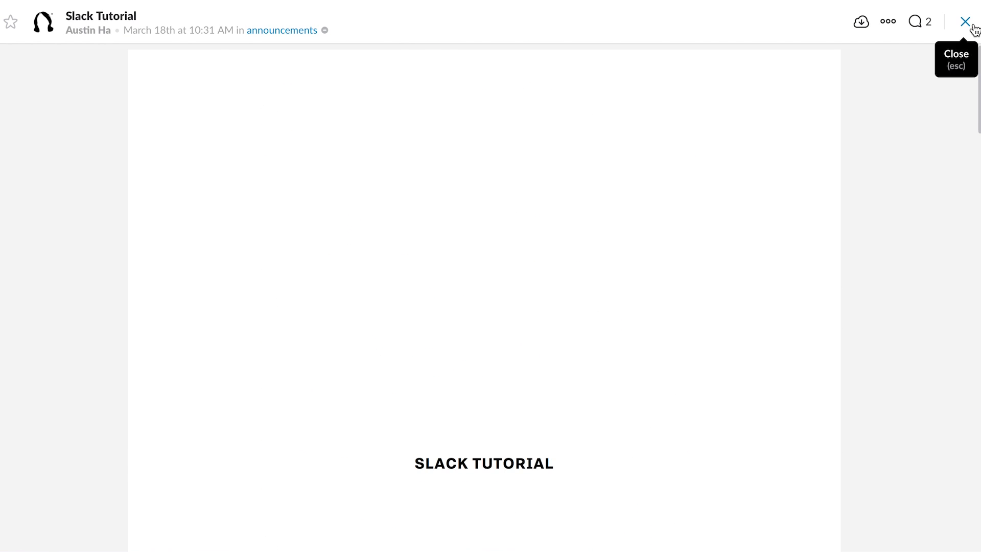
click(965, 21)
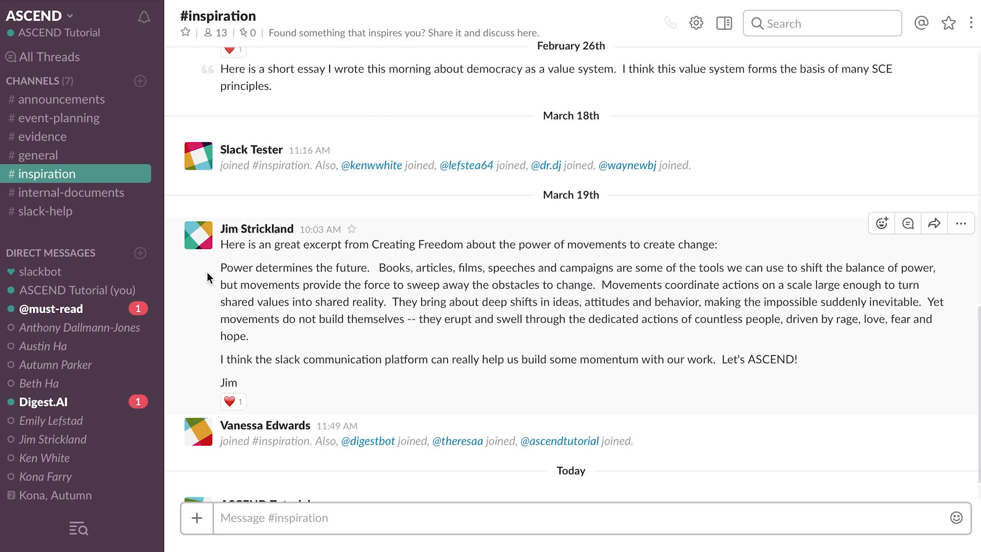
mouse_move(190, 294)
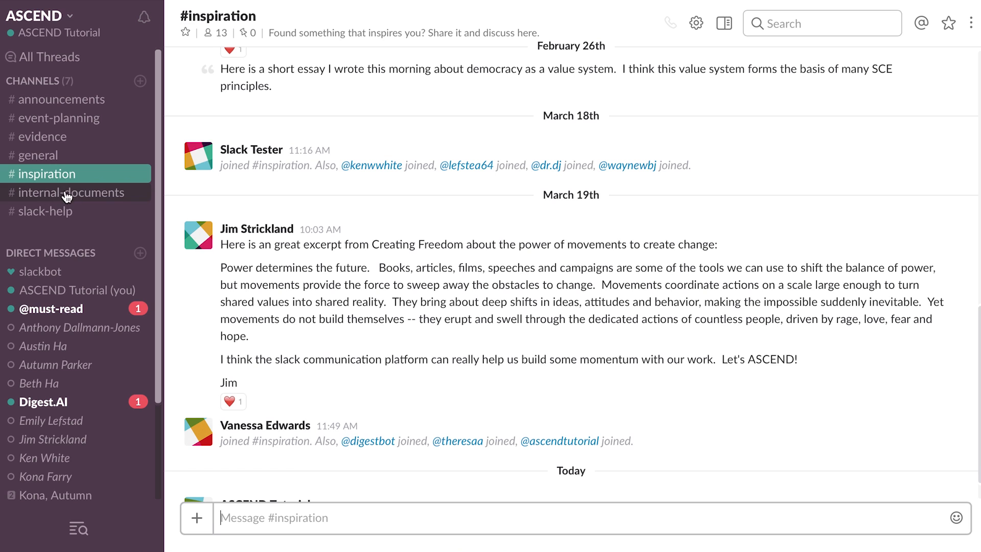
In #internal-documents, view pinned items and open the Important and Useful Links post.
click(74, 192)
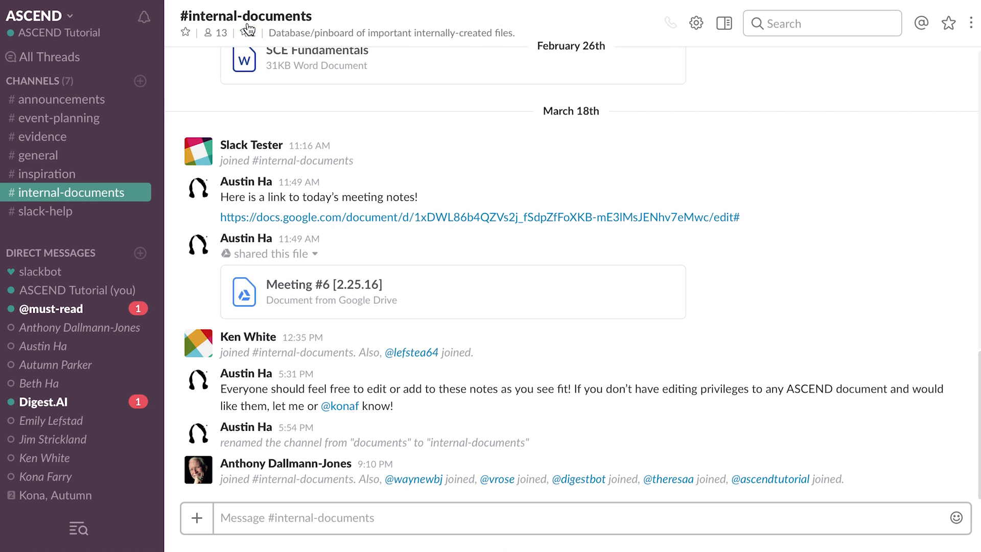
mouse_move(244, 32)
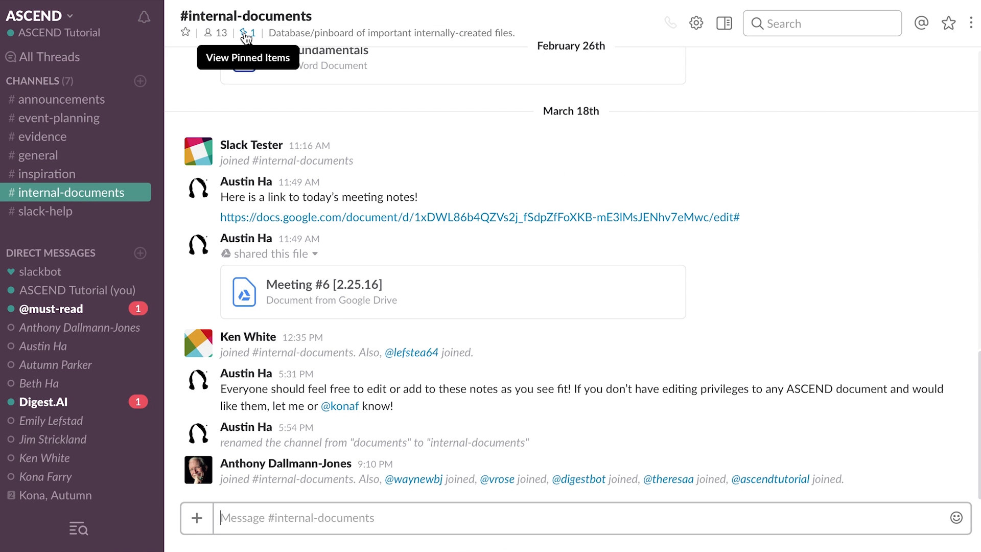
click(724, 24)
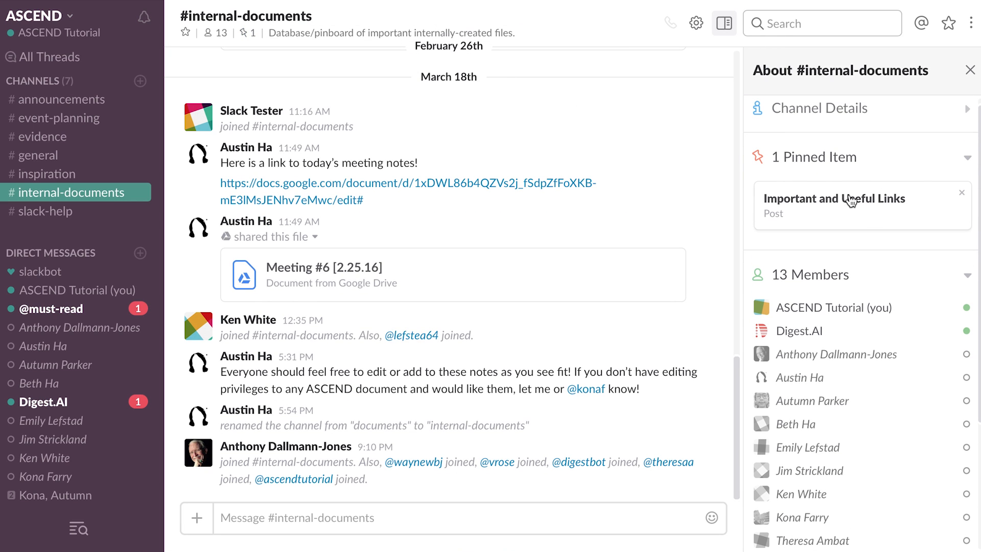
mouse_move(819, 216)
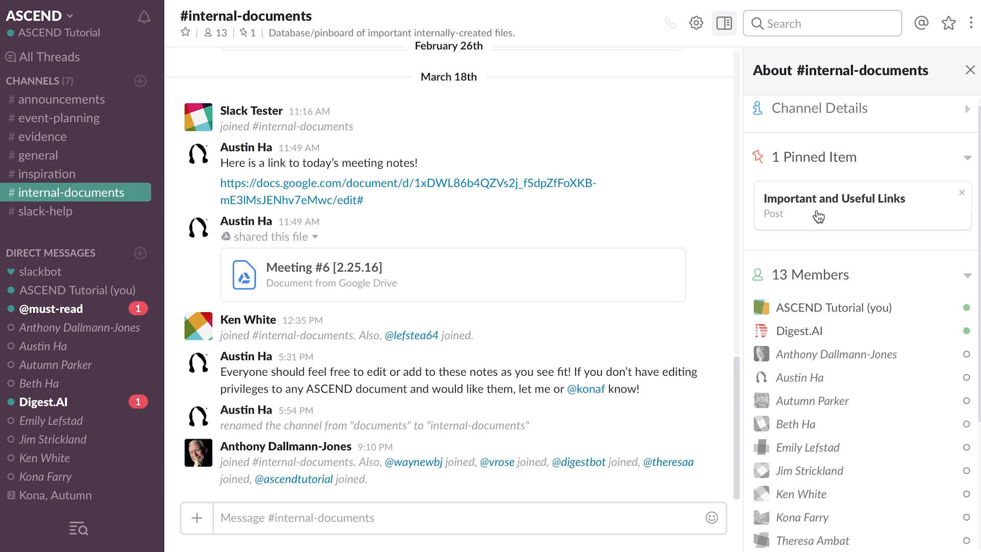
click(834, 198)
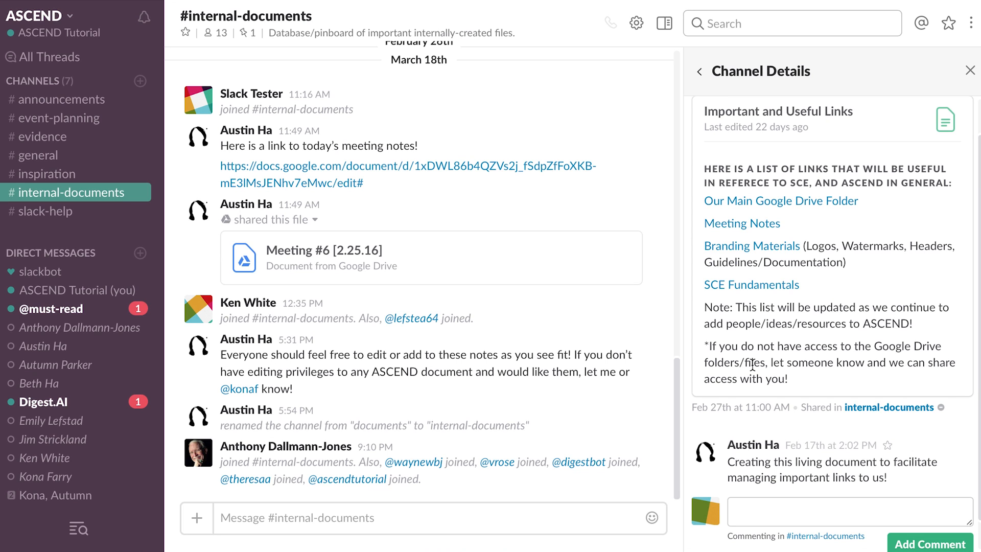
mouse_move(385, 143)
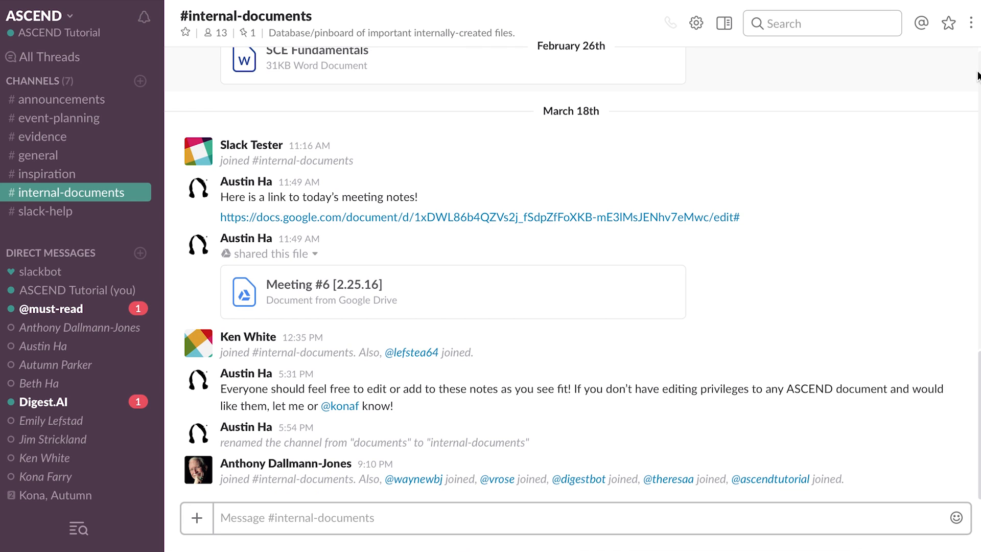
Switch to #general and type a gibberish draft 'dfaiosdjfsoijf' in the message box.
click(37, 154)
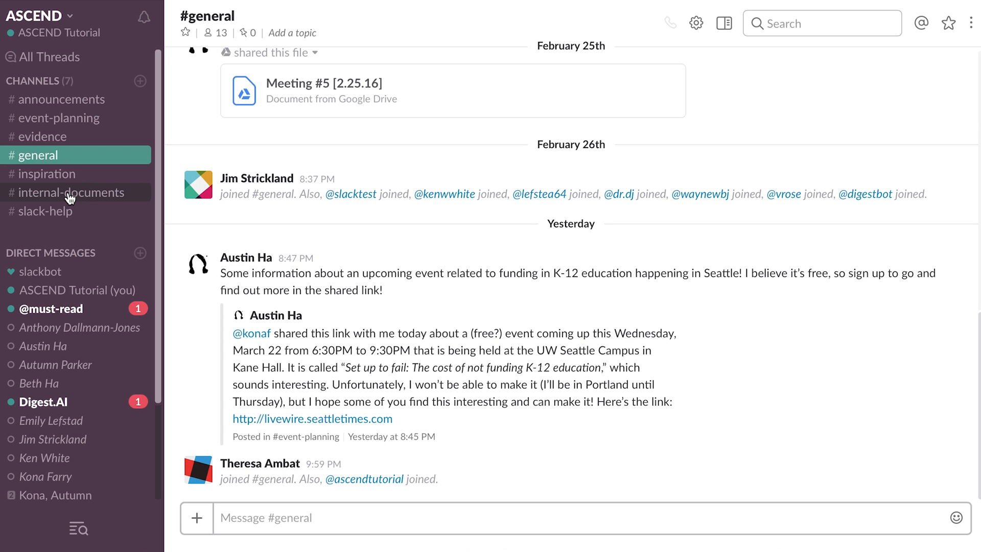
text(df)
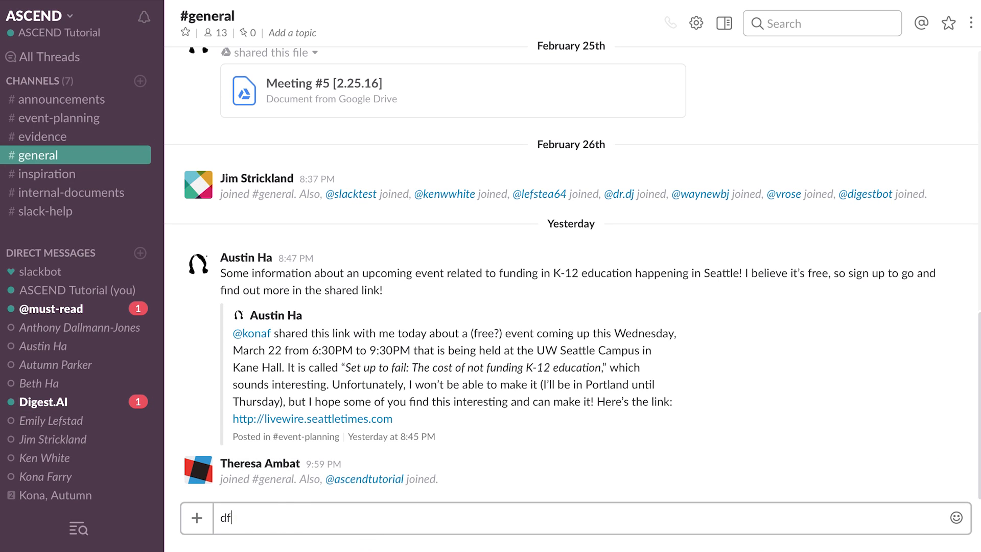
text(aiosdjfsoijf)
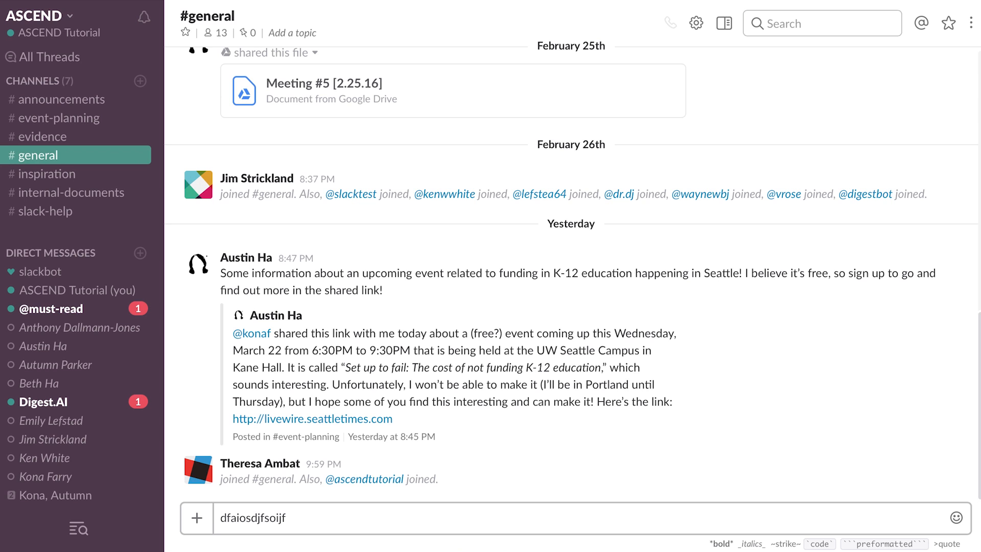